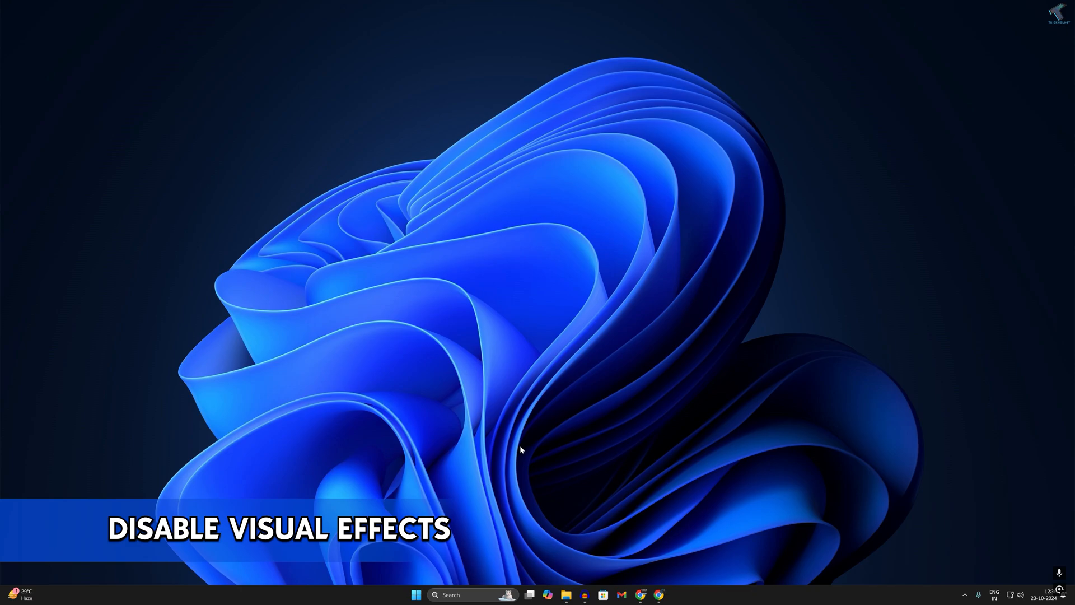
- Run sysdm.cpl from the Run dialog to bring up System Properties
key("win+r")
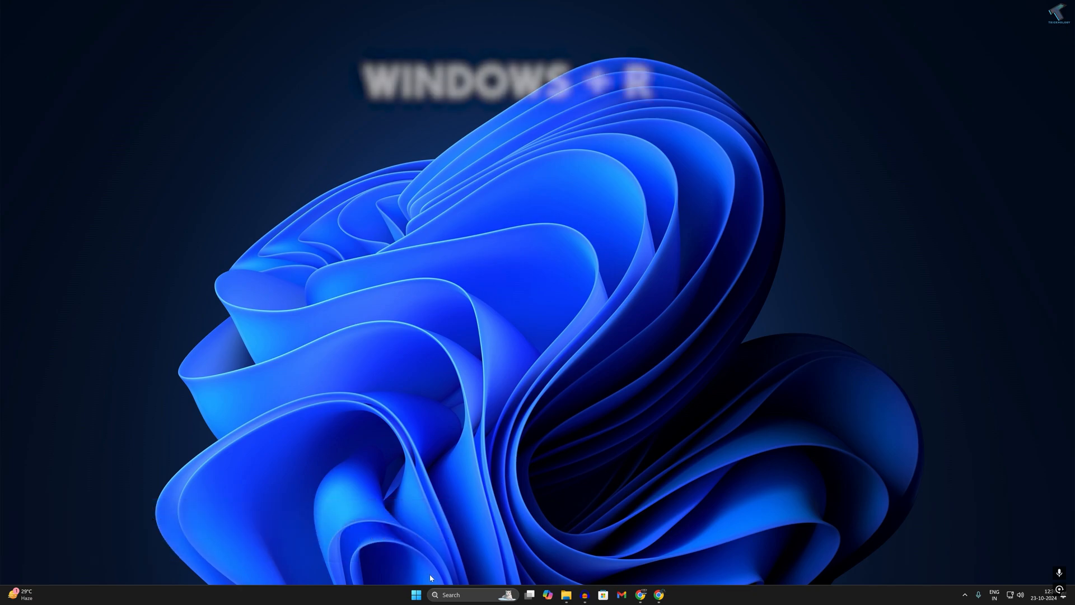
key("Win+r")
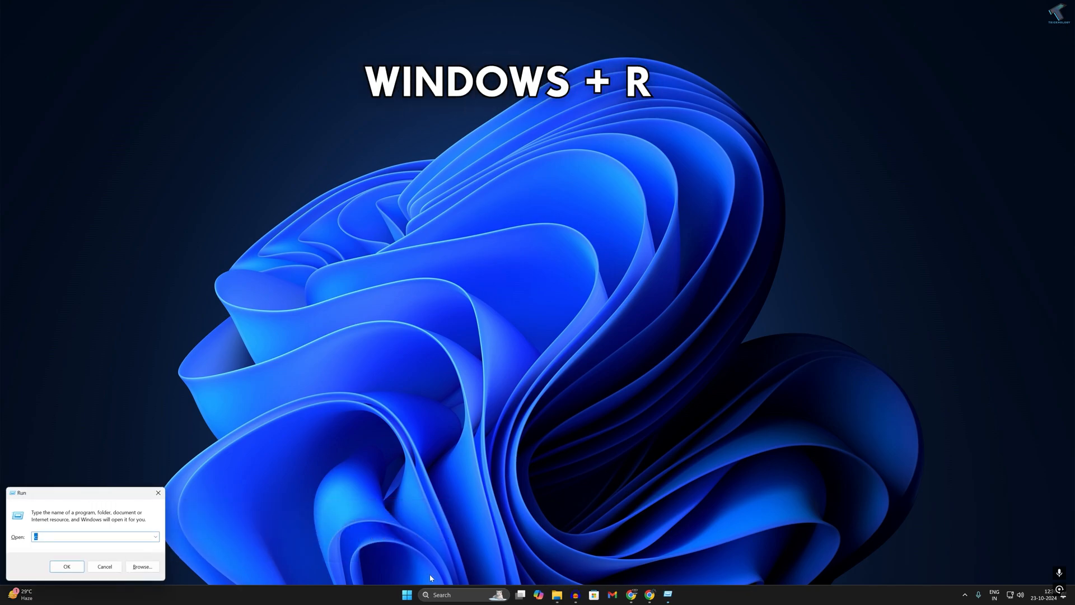
left_click(405, 595)
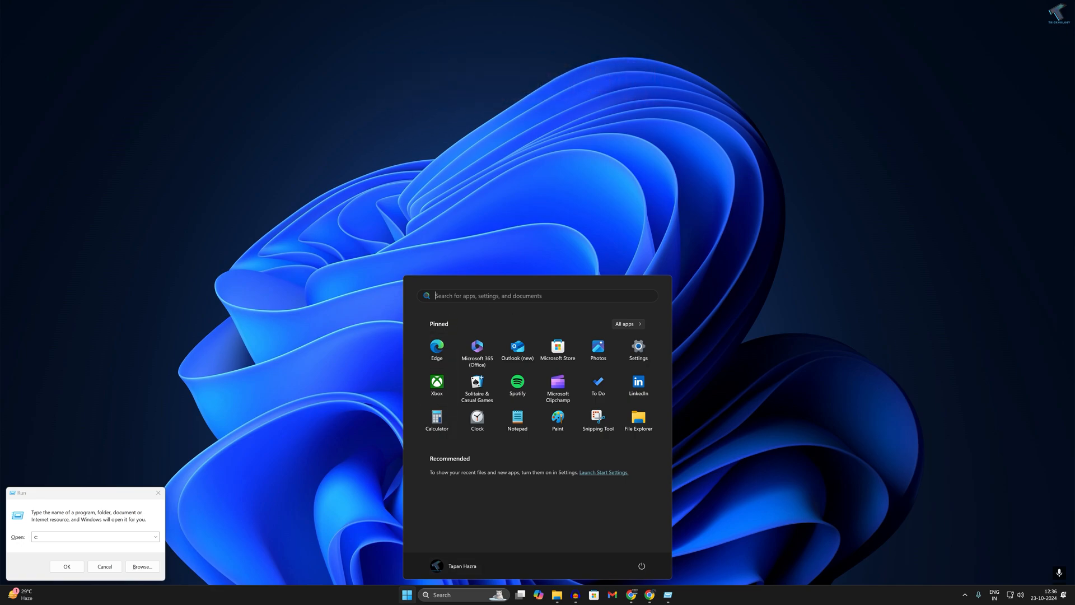
left_click(66, 566)
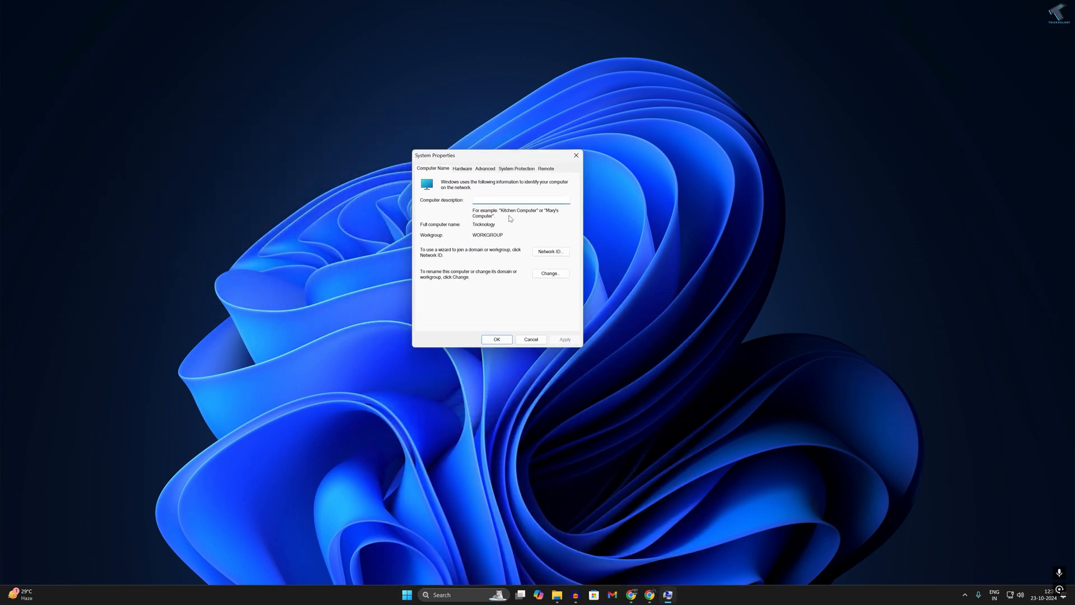
- Under Advanced > Performance Settings, choose 'Adjust for best performance' and confirm with OK
left_click(519, 199)
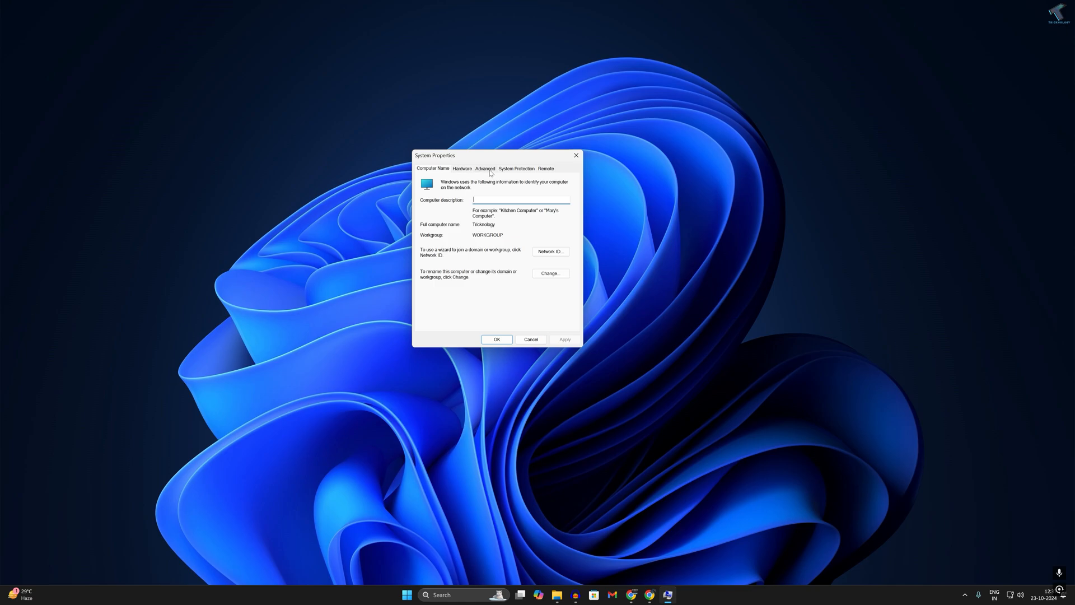
left_click(484, 169)
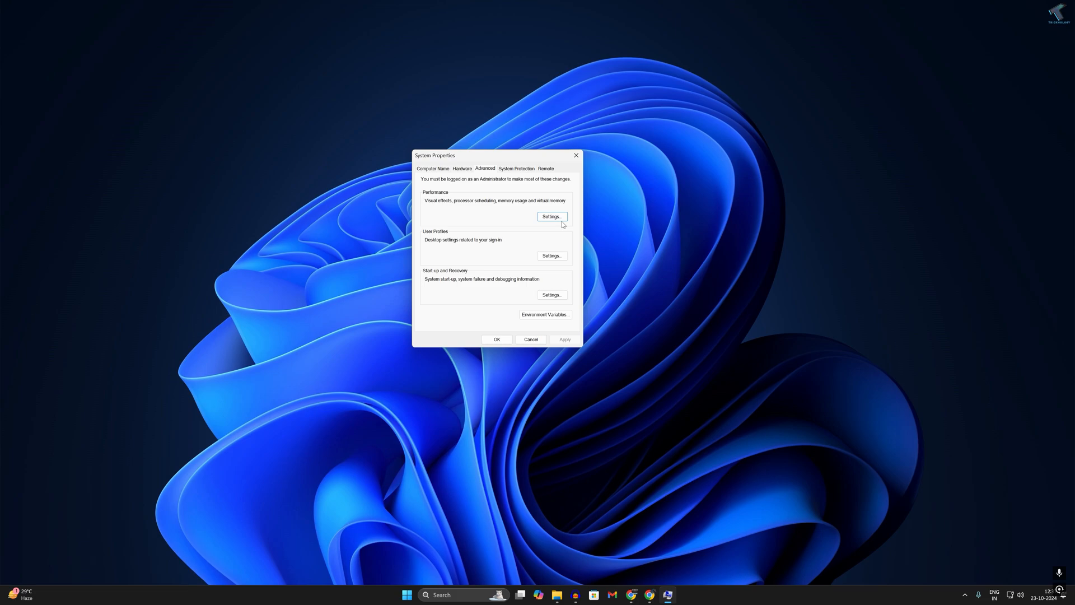
left_click(550, 216)
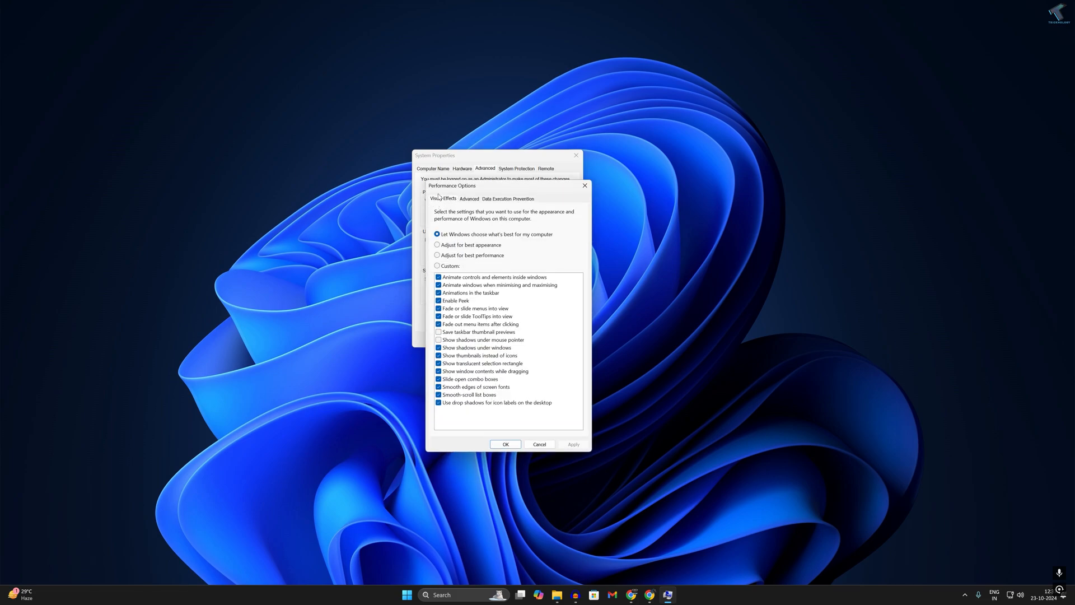
left_click(436, 255)
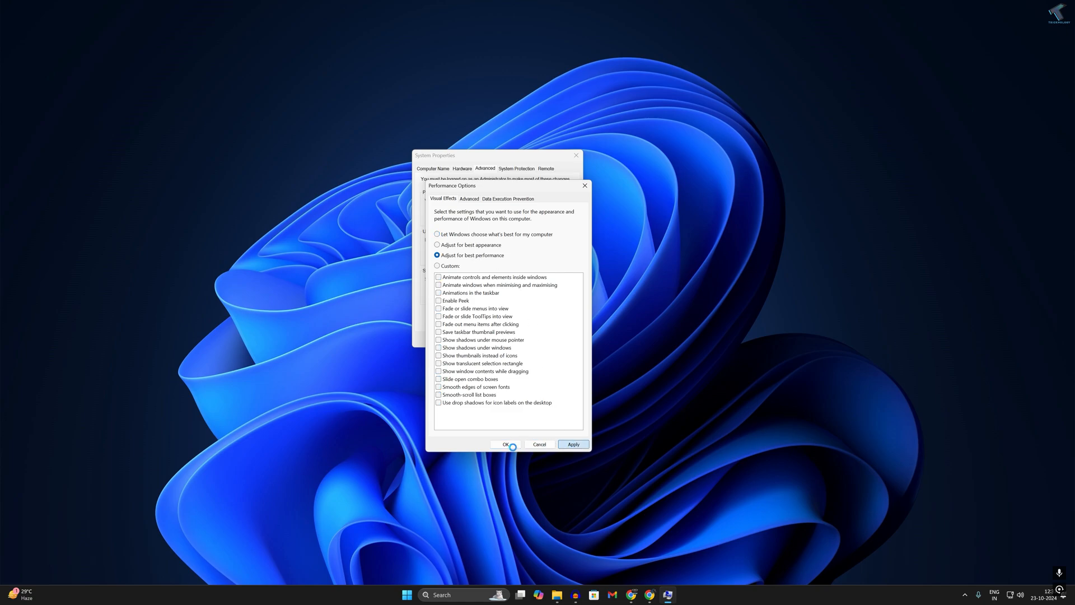
left_click(505, 445)
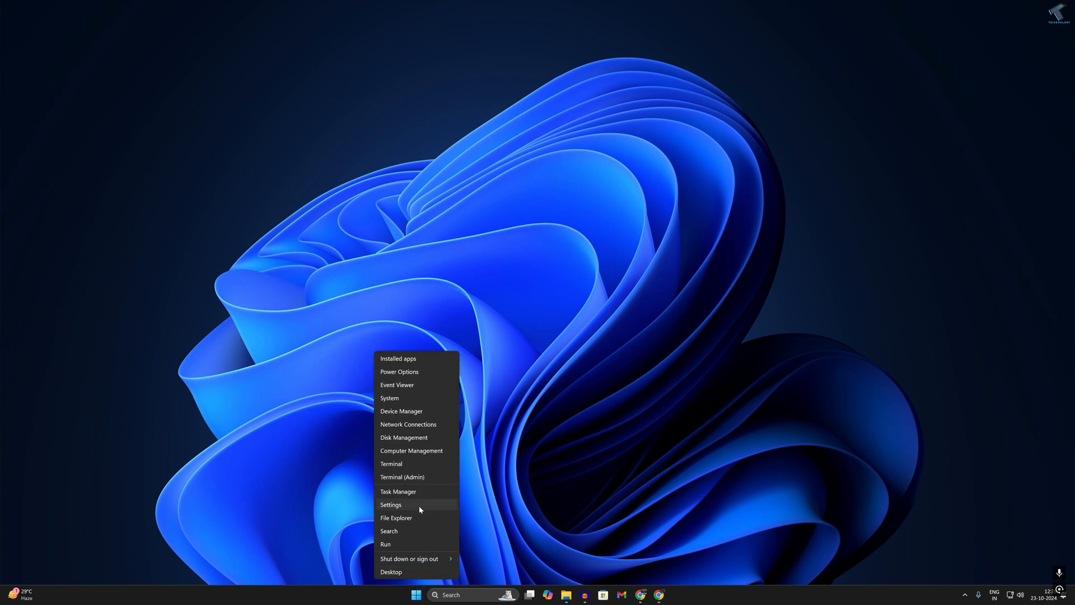
- Start a 'Check for updates' on the Windows Update page of Settings
left_click(390, 505)
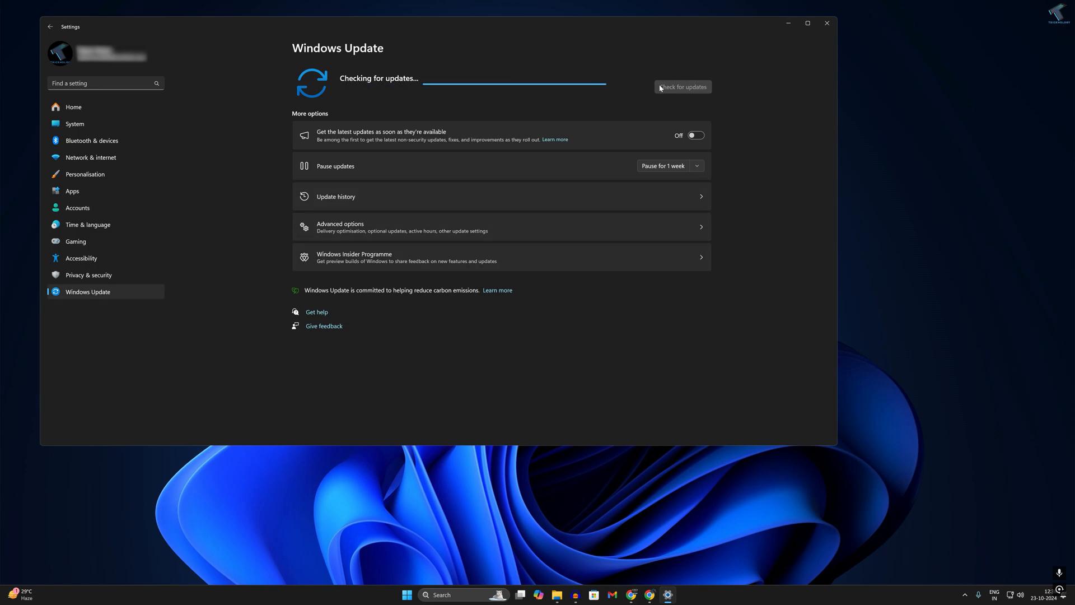
left_click(826, 22)
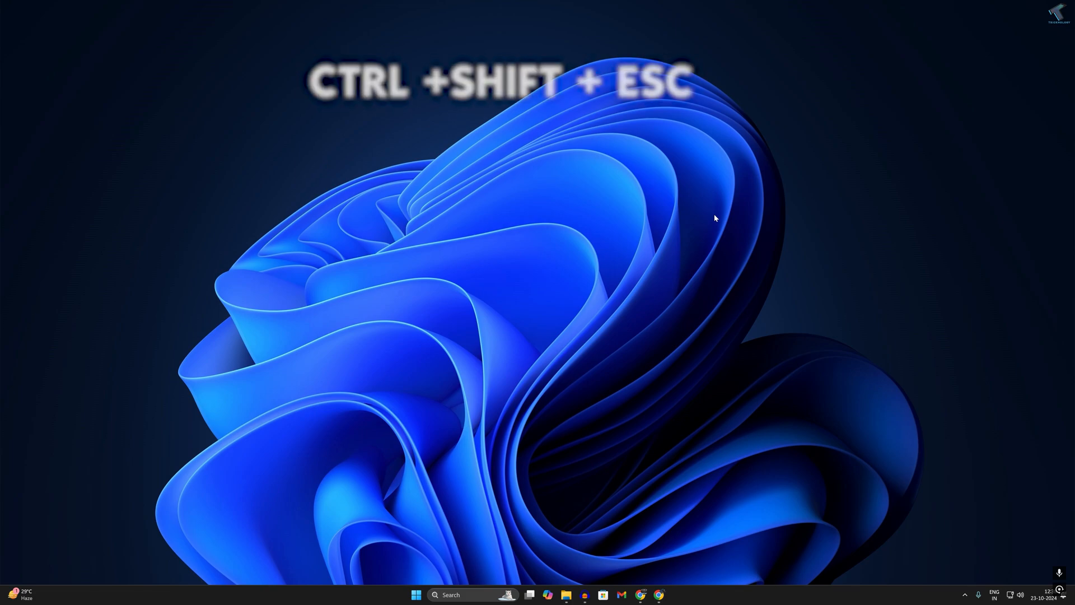
- In Task Manager's Startup apps list, disable the SecurityHealthSystray entry
key("ctrl+shift+esc")
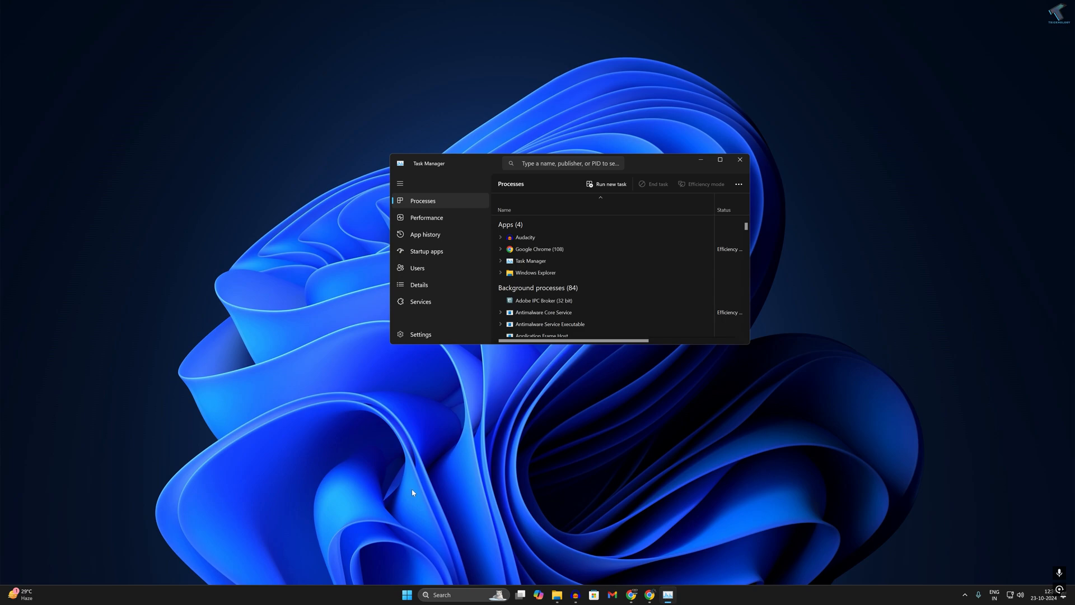
mouse_move(433, 268)
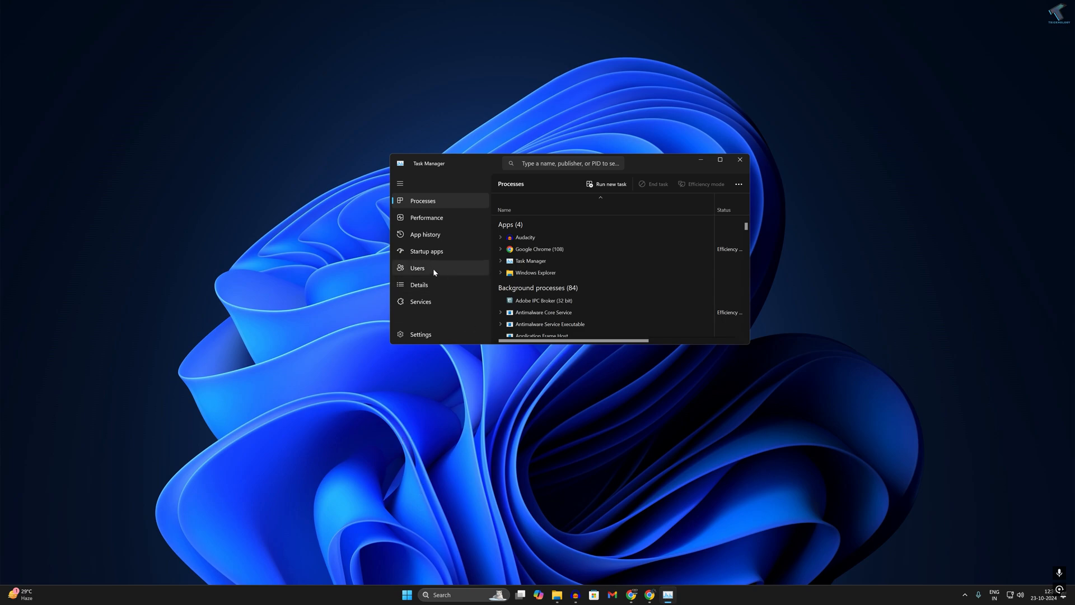
left_click(427, 251)
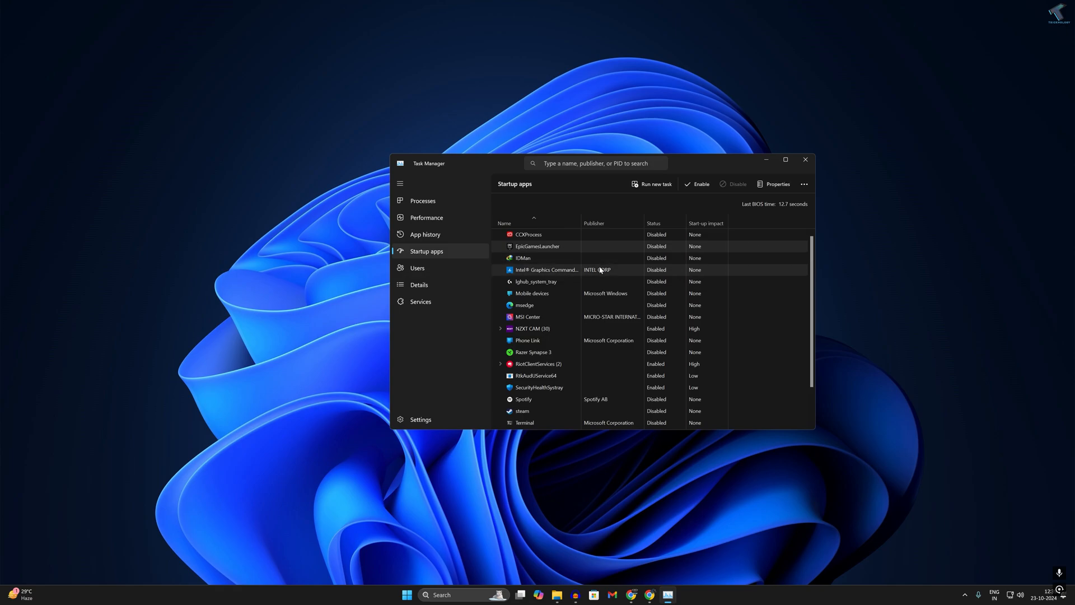
scroll("down", 3)
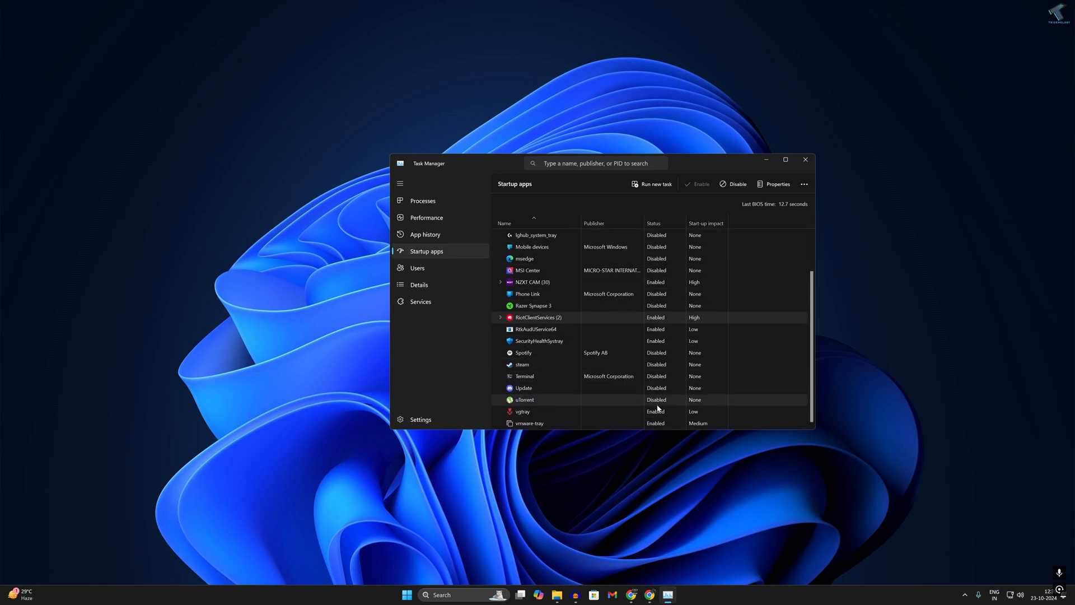
right_click(538, 340)
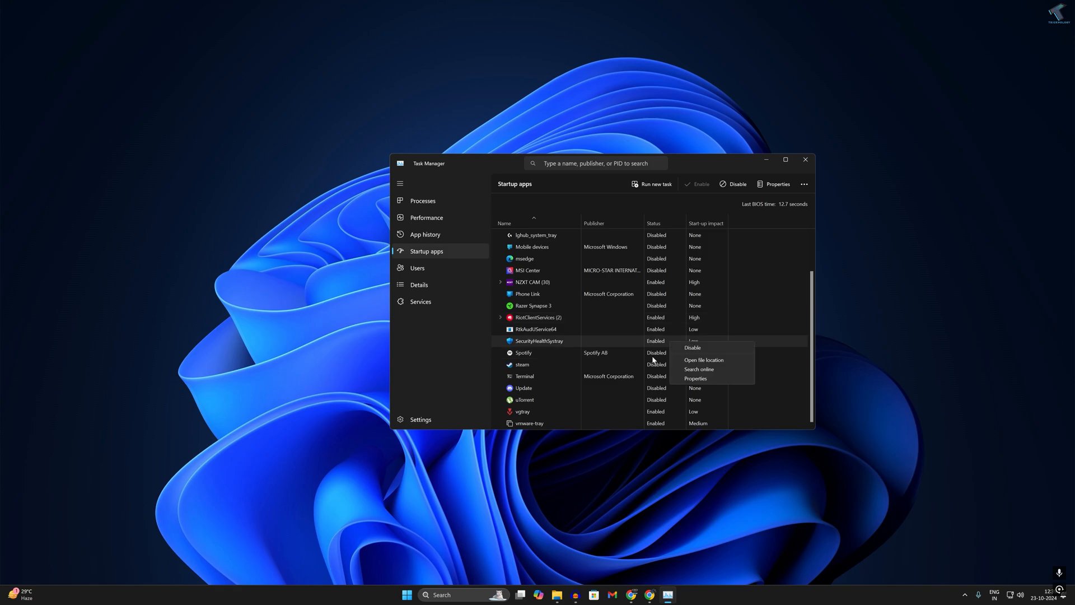
left_click(805, 160)
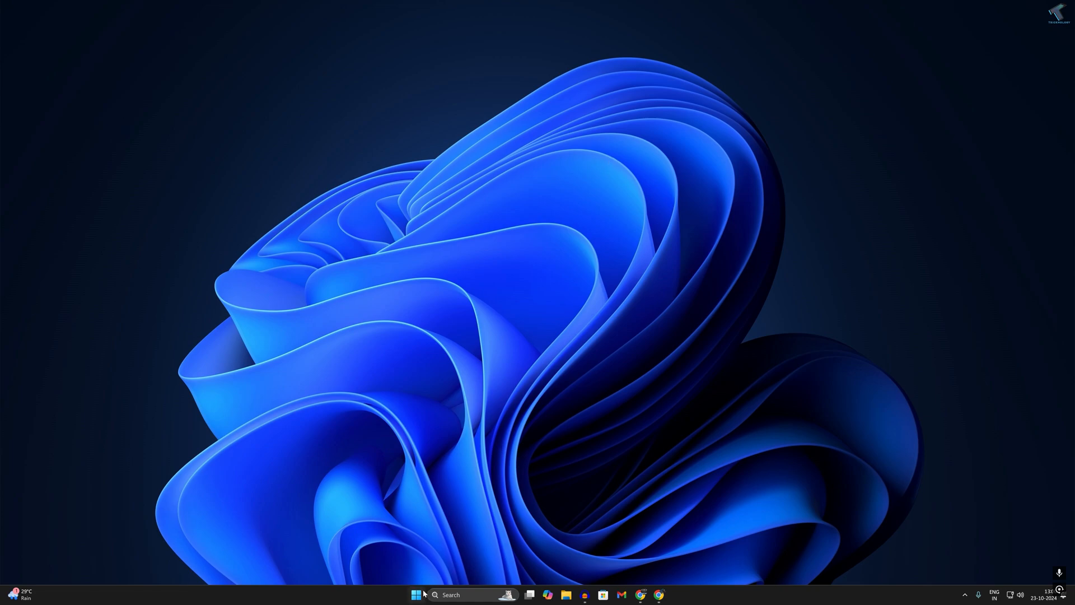
- Search Start for Control Panel, view by Large icons, and reach Power Options' 'Choose what the power buttons do' page
left_click(417, 594)
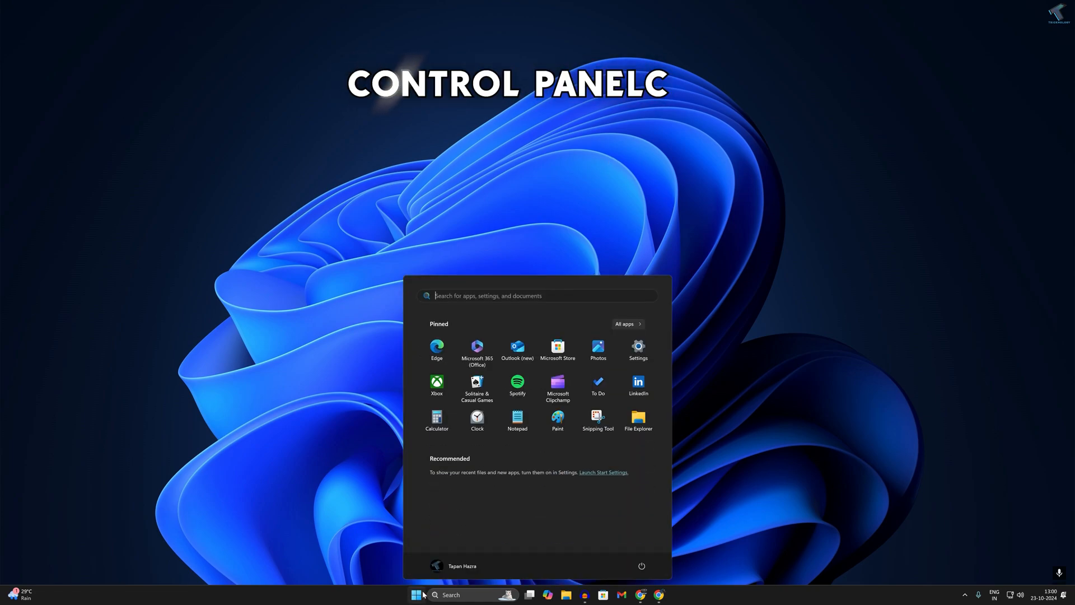
type("CONTROL PANEL")
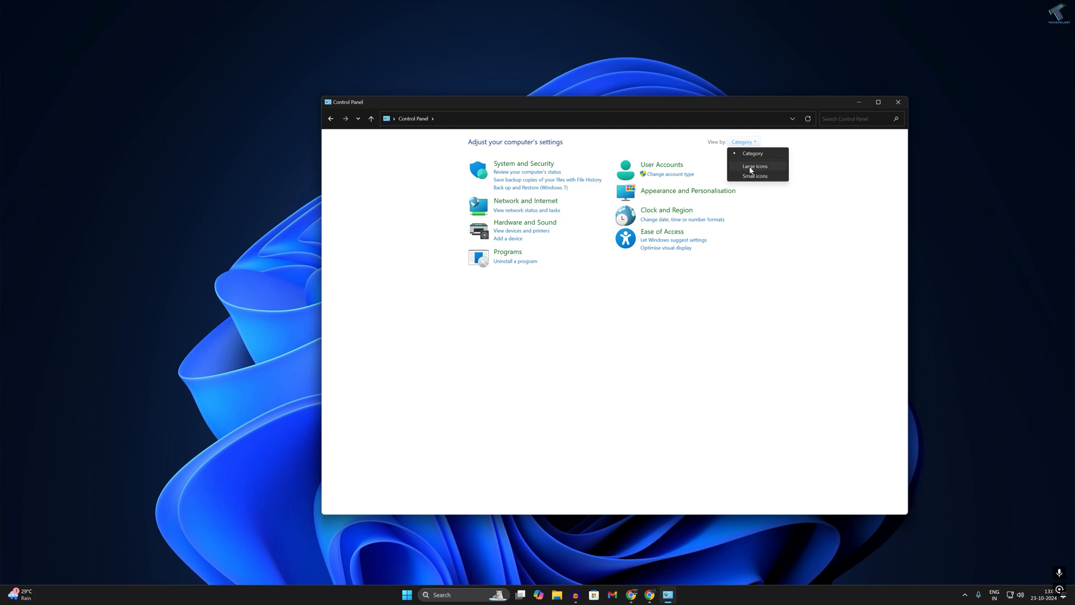
left_click(754, 165)
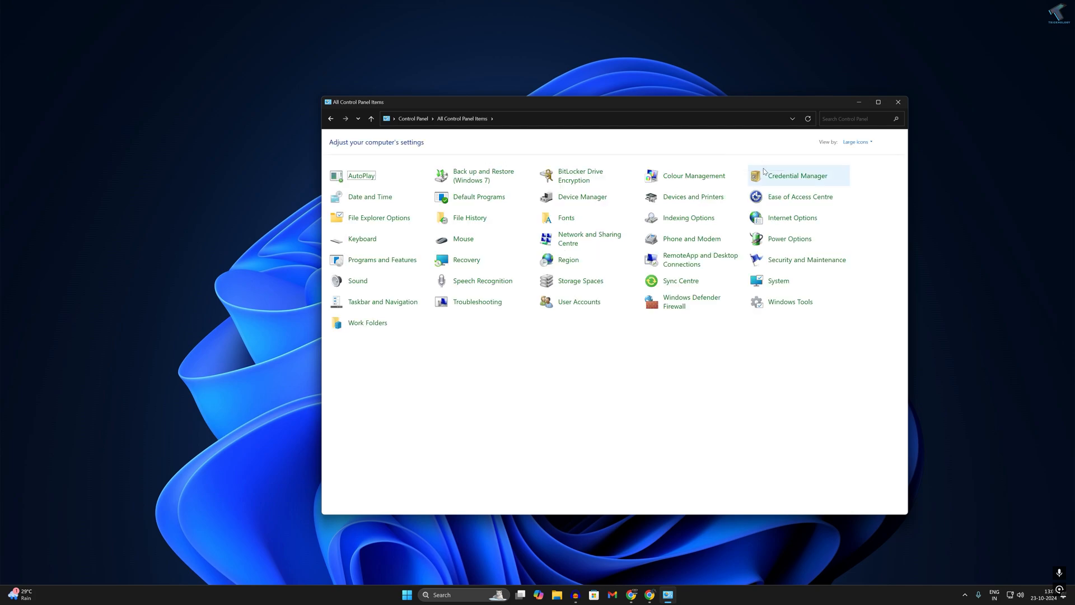
mouse_move(788, 239)
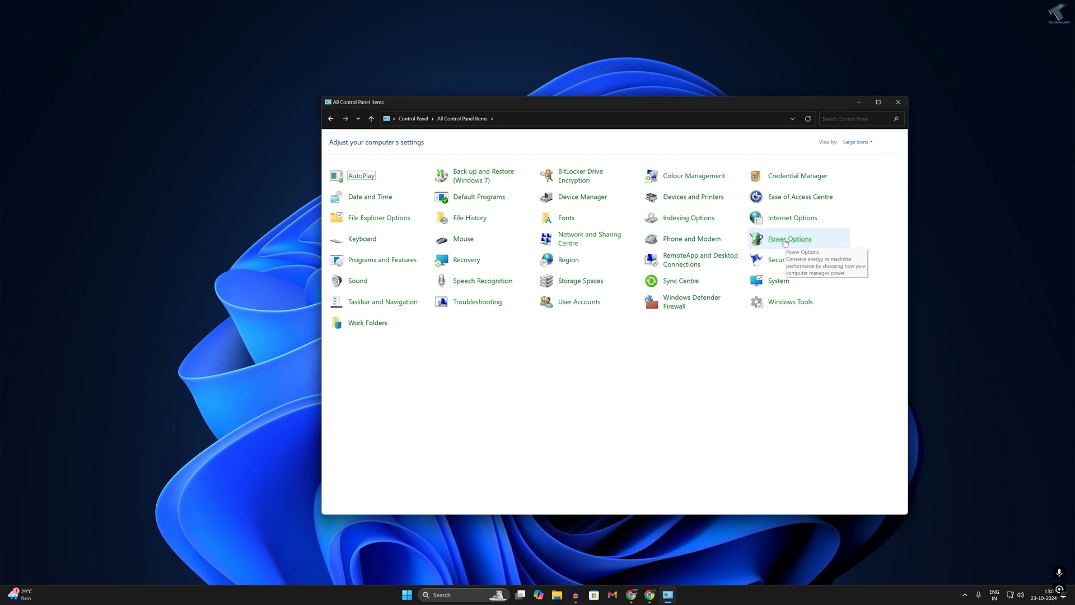
left_click(788, 238)
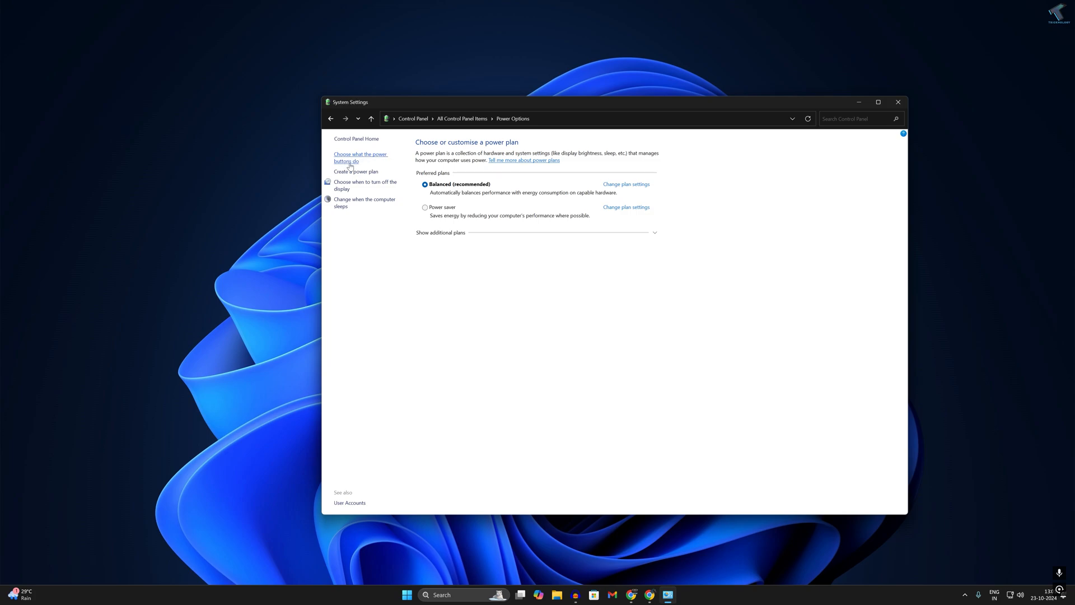
left_click(361, 158)
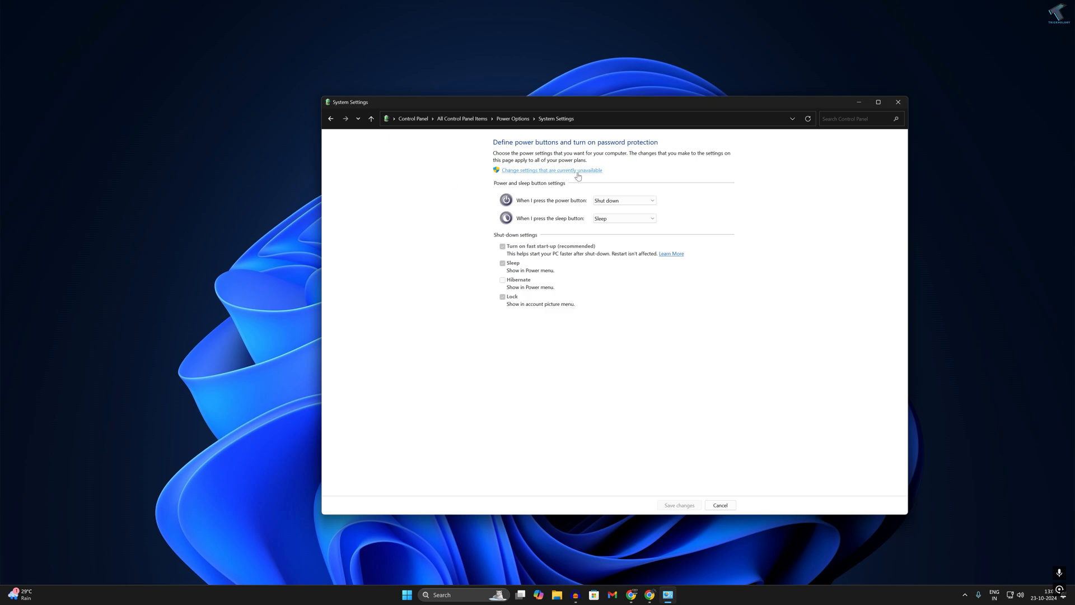
- Unlock 'Change settings that are currently unavailable' for the shut-down options, then close Control Panel
left_click(551, 170)
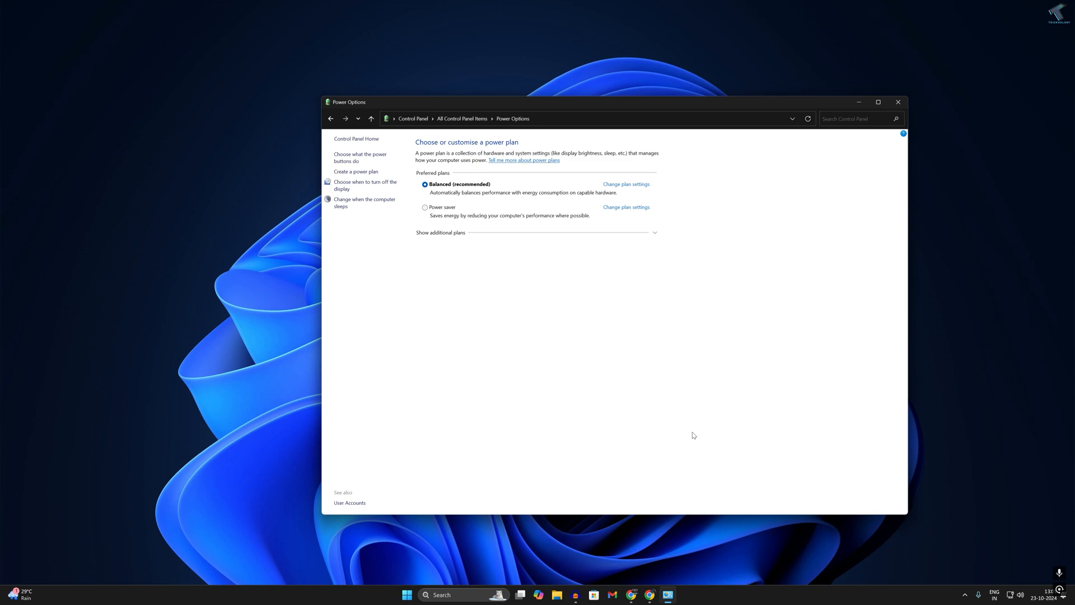
left_click(897, 102)
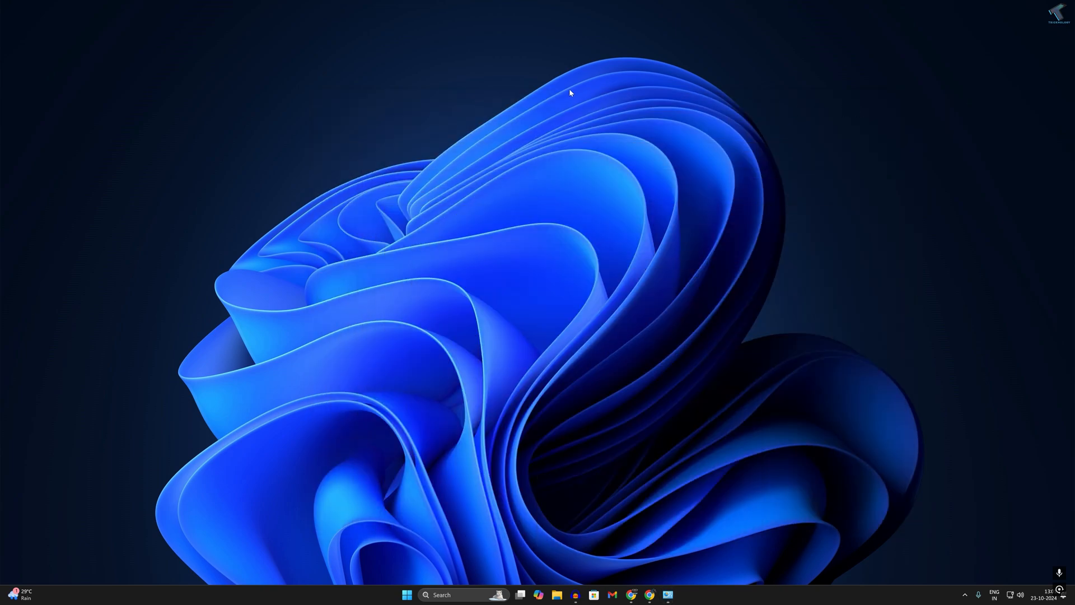